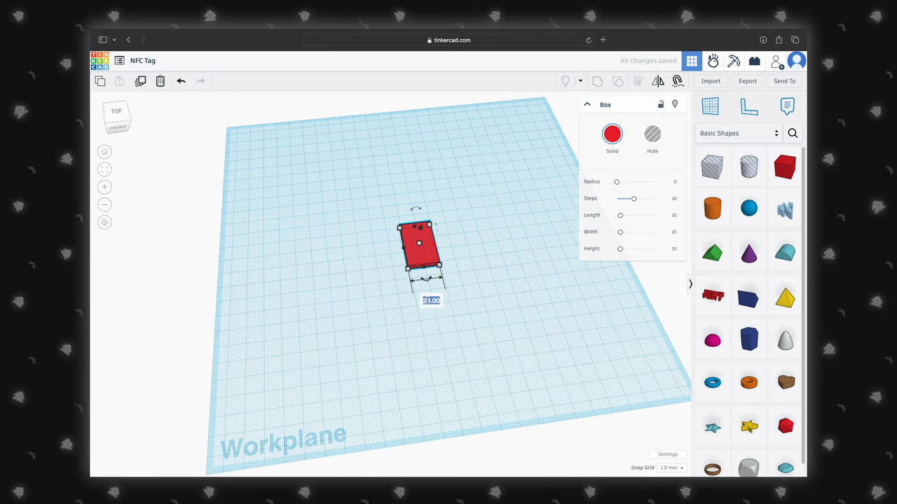
Step: Set the box to 33 × 33 and view the flat square from above
text(33)
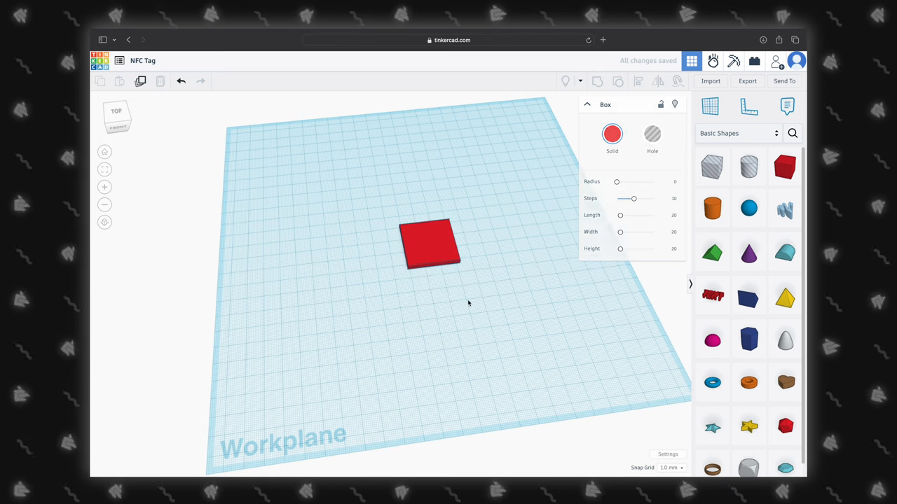
drag(429, 244, 423, 233)
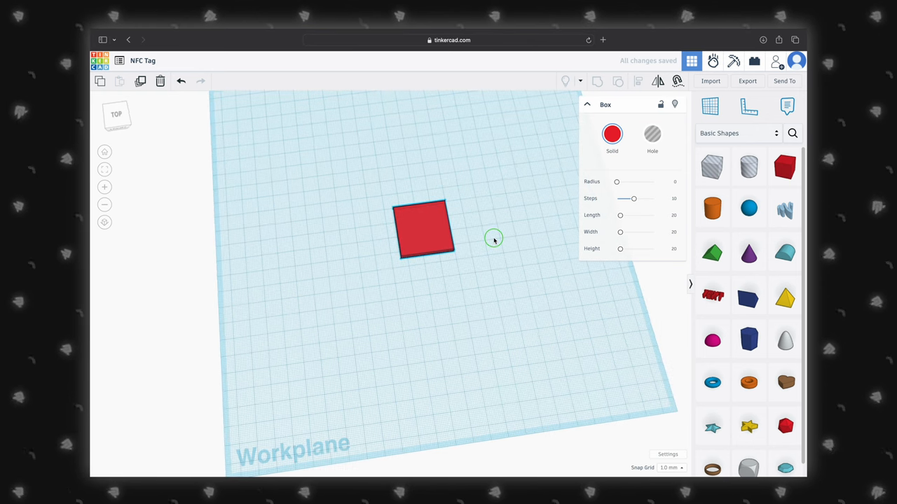
click(424, 230)
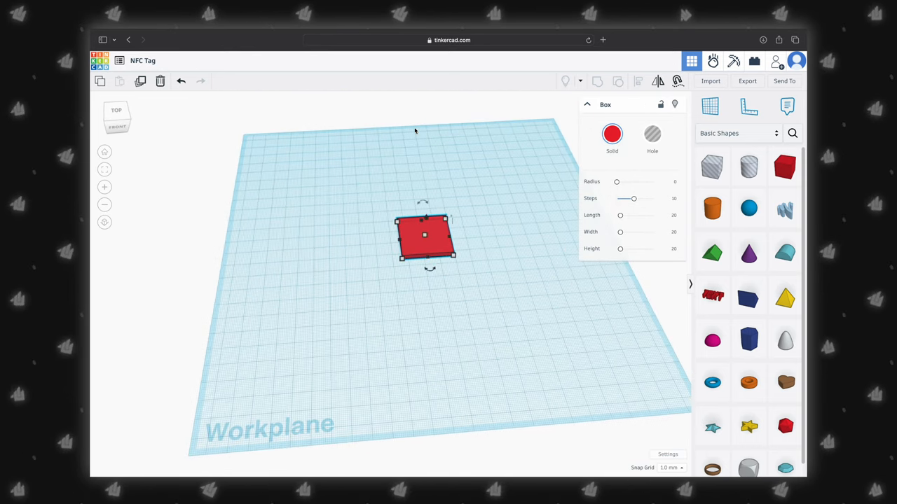
Step: Place a cylinder on the workplane with more sides for a smooth round
click(712, 208)
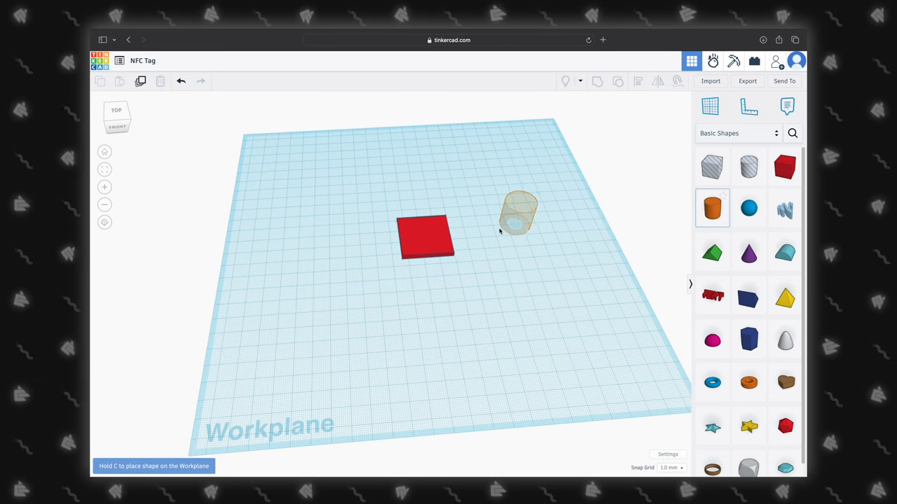
click(517, 210)
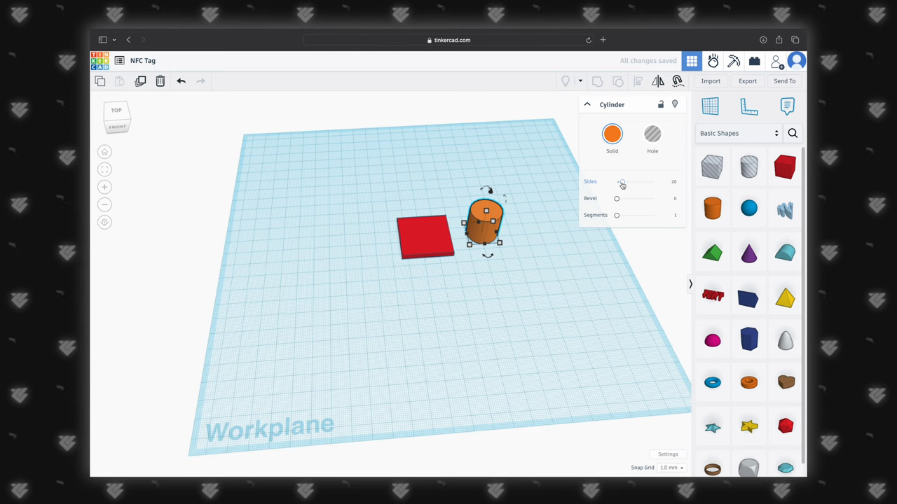
drag(621, 182, 653, 182)
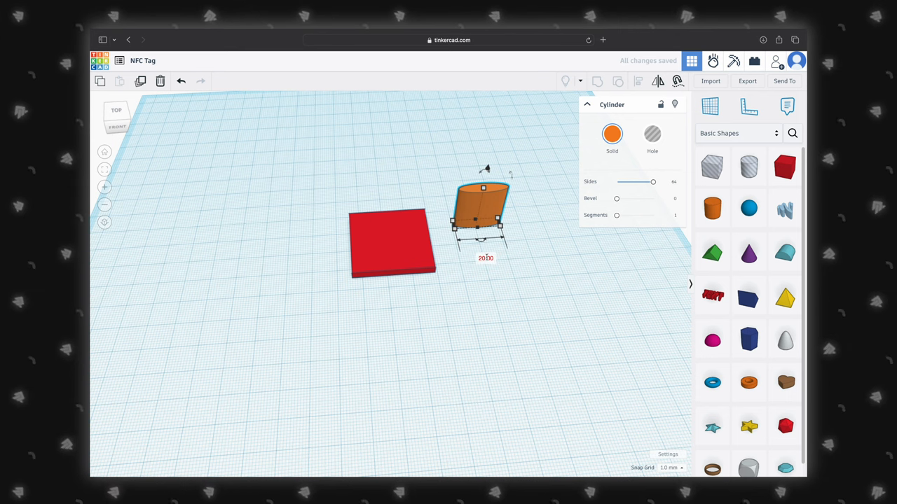
Step: Shrink the cylinder, move it onto a square corner and make it a hole
click(485, 257)
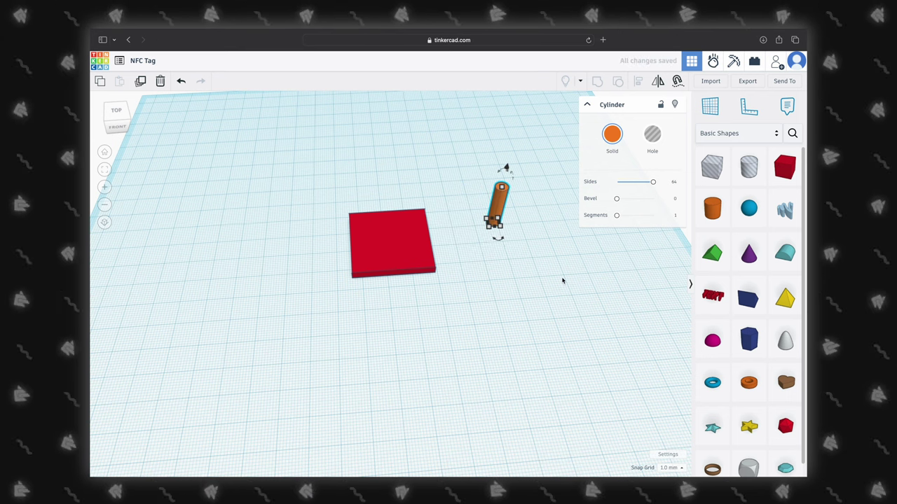
drag(498, 208, 362, 210)
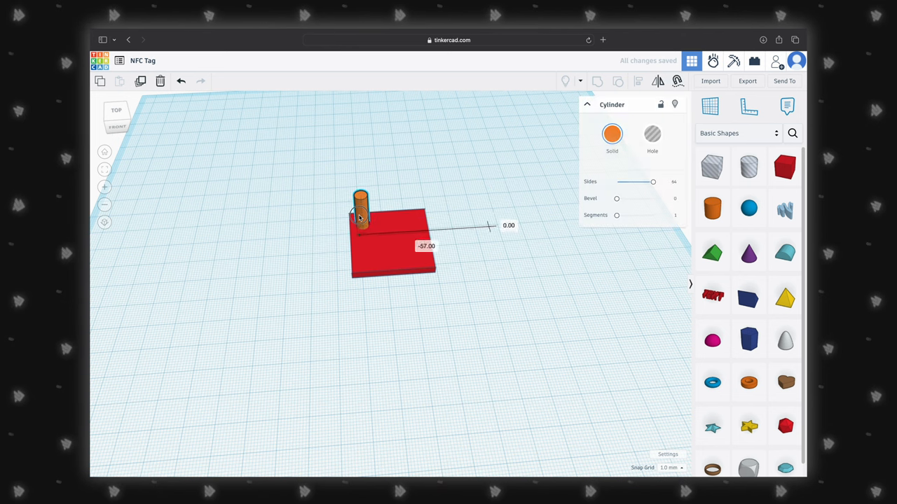
click(651, 135)
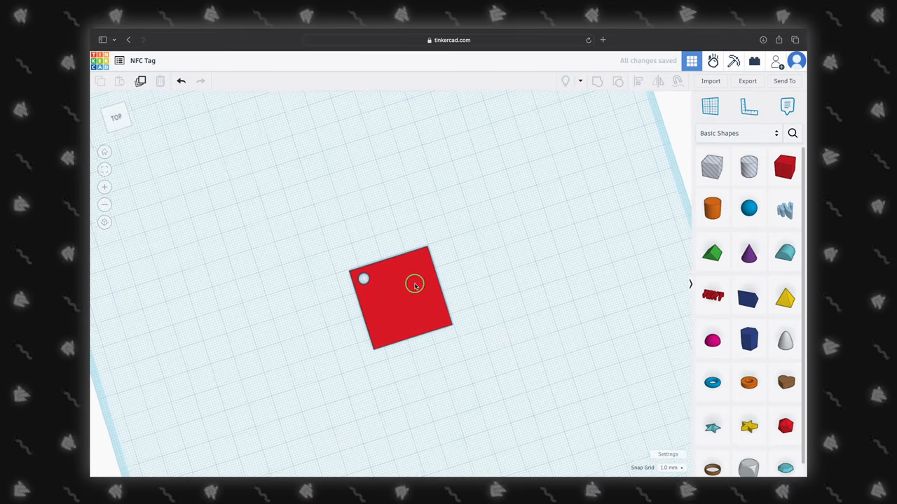
Step: Undo the grouping and round the square's corners with the Radius slider
click(412, 286)
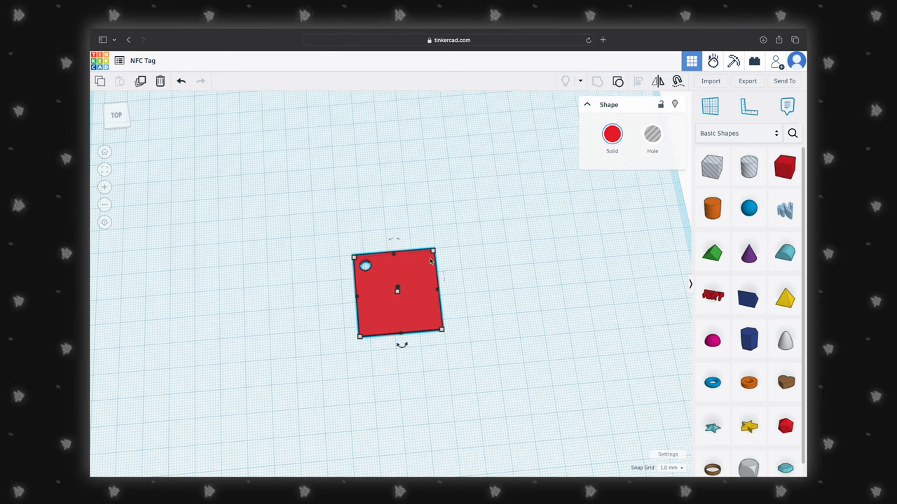
click(398, 291)
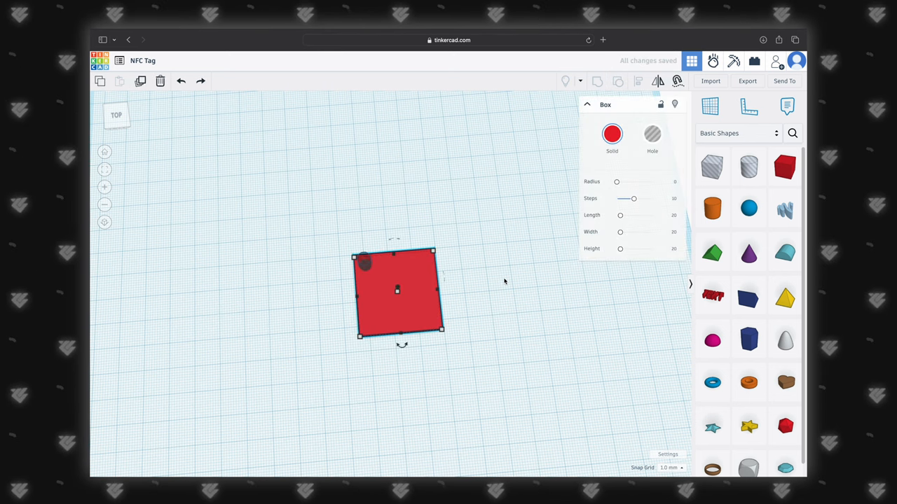
drag(616, 182, 618, 183)
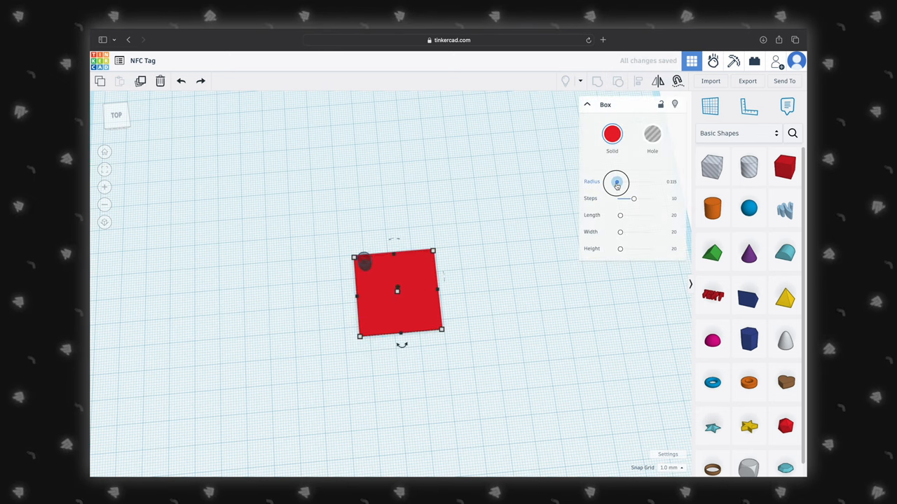
drag(617, 182, 634, 182)
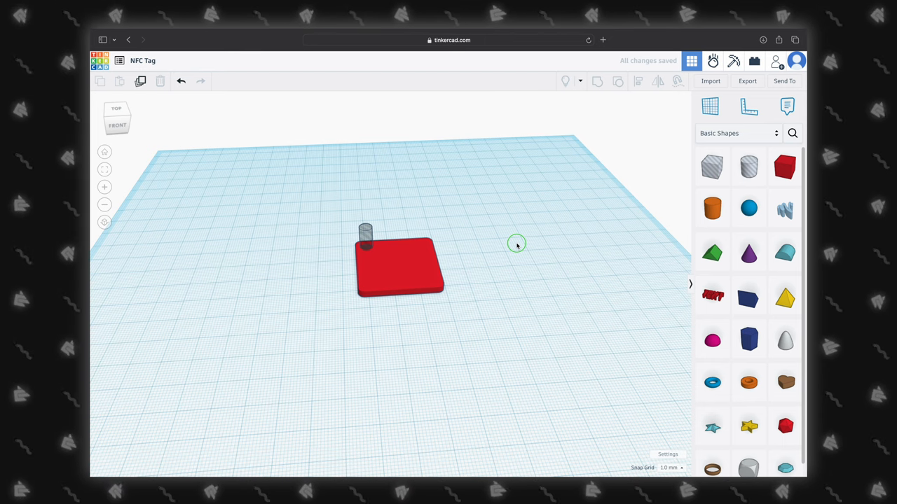
Step: Group the cylinder into the tag to cut the keyring hole, then make the tag a hole shape
click(396, 269)
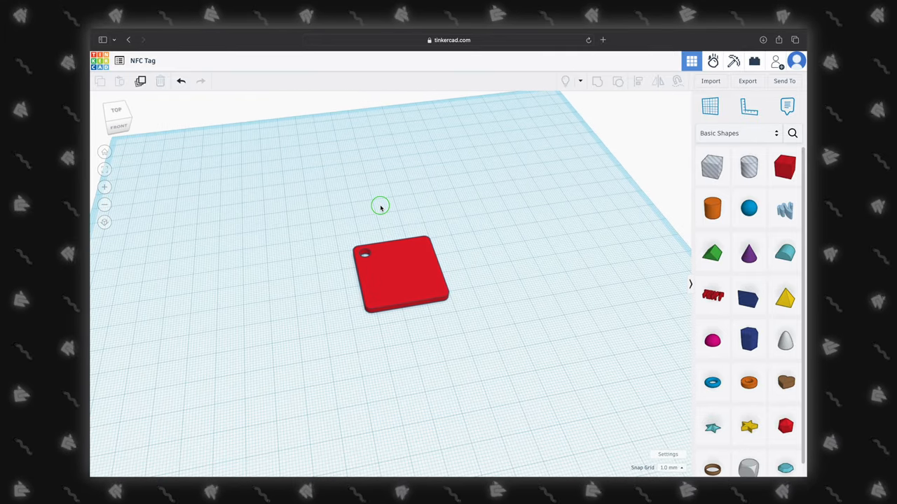
mouse_move(404, 280)
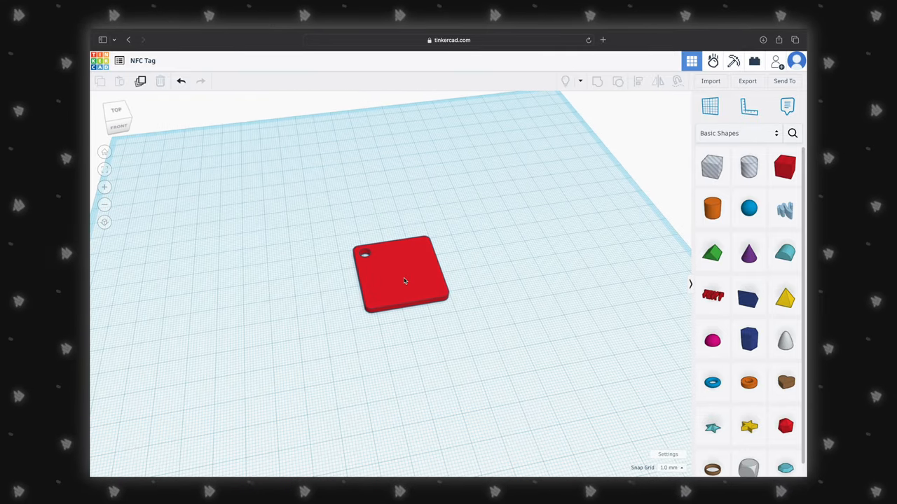
click(404, 280)
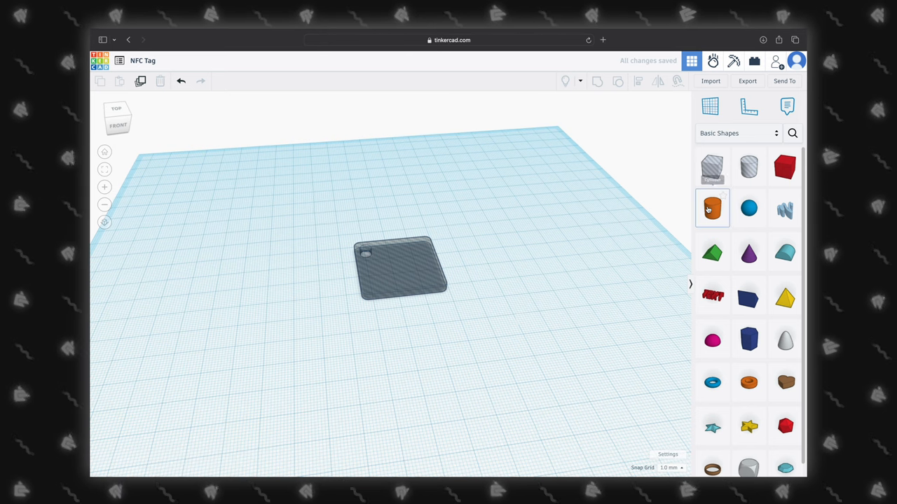
Step: Add a cylinder for the chip disc with the Sides slider maxed for smooth edges
click(712, 208)
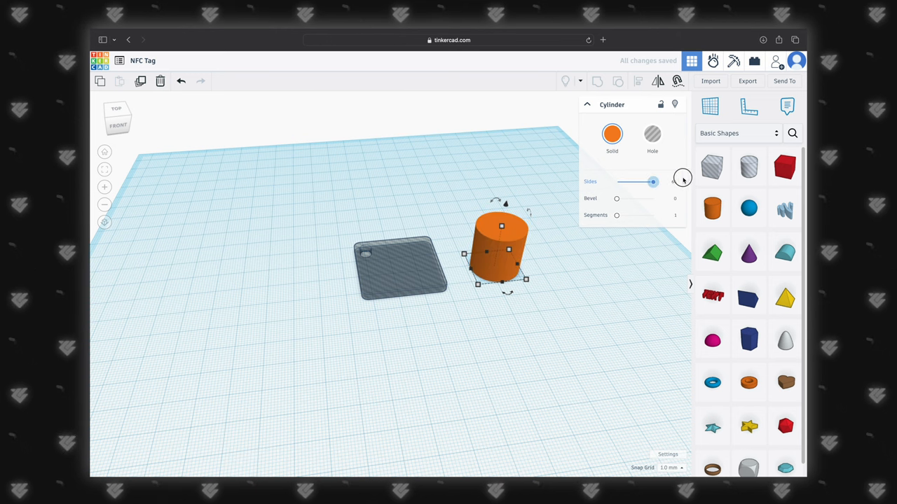
drag(653, 182, 672, 182)
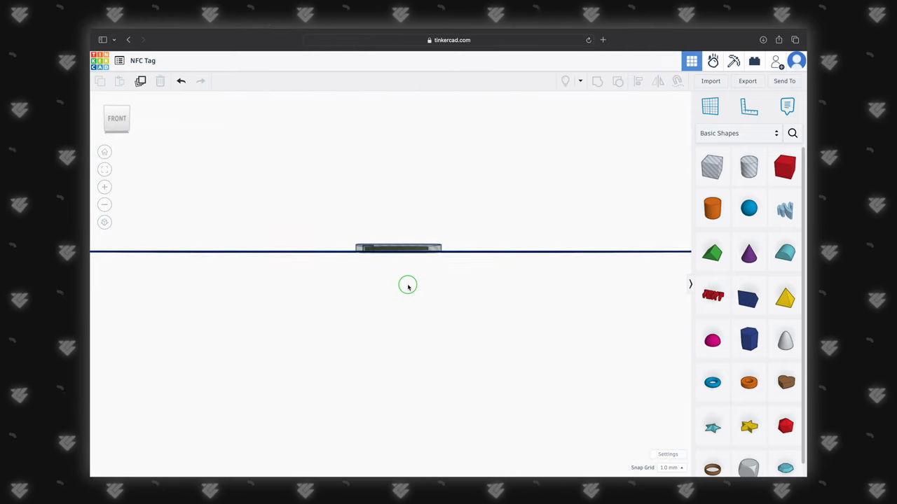
Step: Return to an angled view and make the flat chip disc a hole
drag(408, 286, 408, 293)
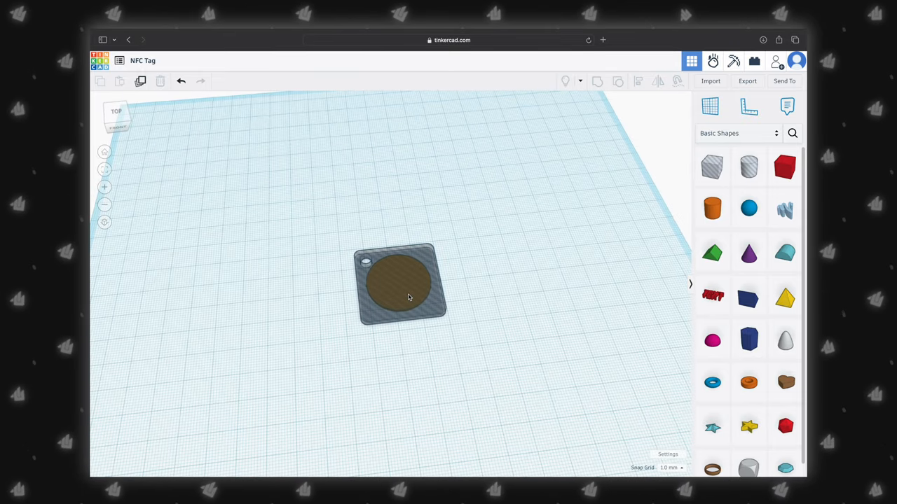
click(407, 297)
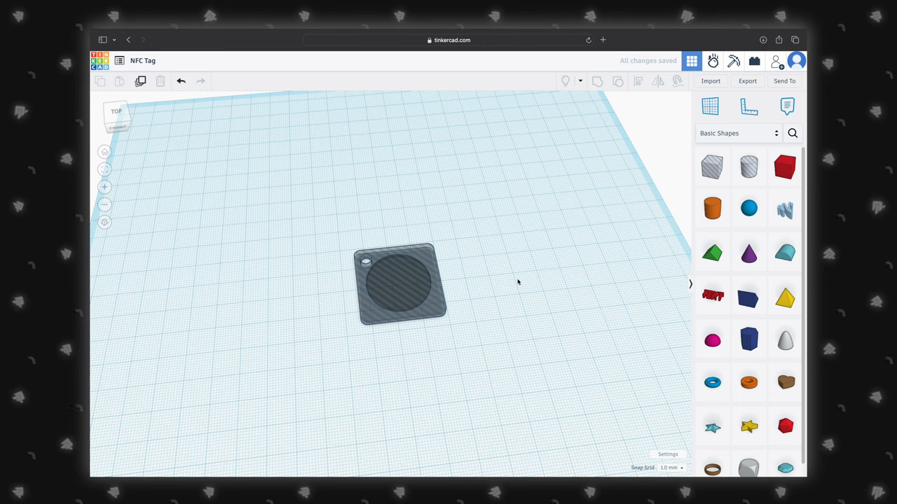
Step: Select all tag parts, group them into one solid shape and export it as STL
click(400, 287)
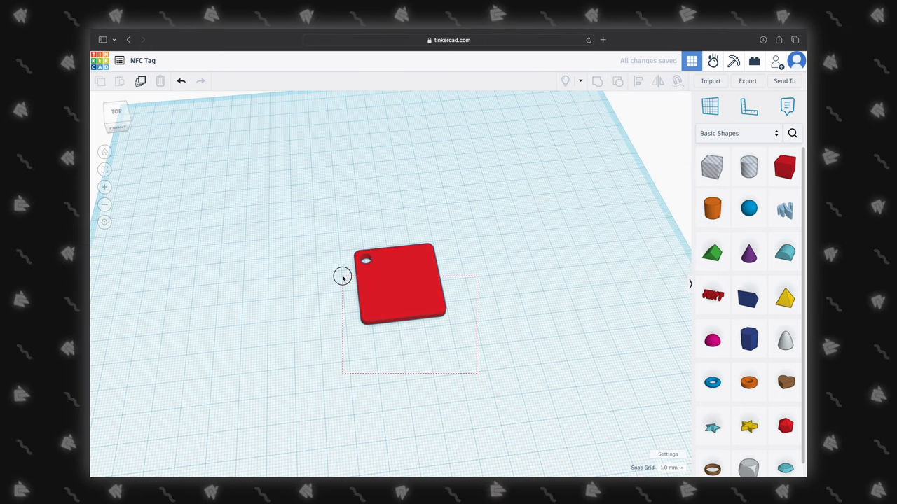
click(395, 294)
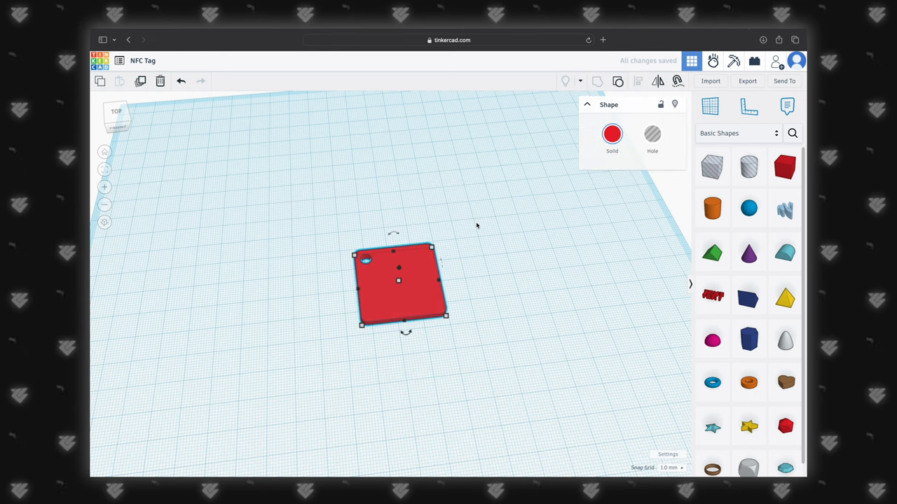
click(652, 133)
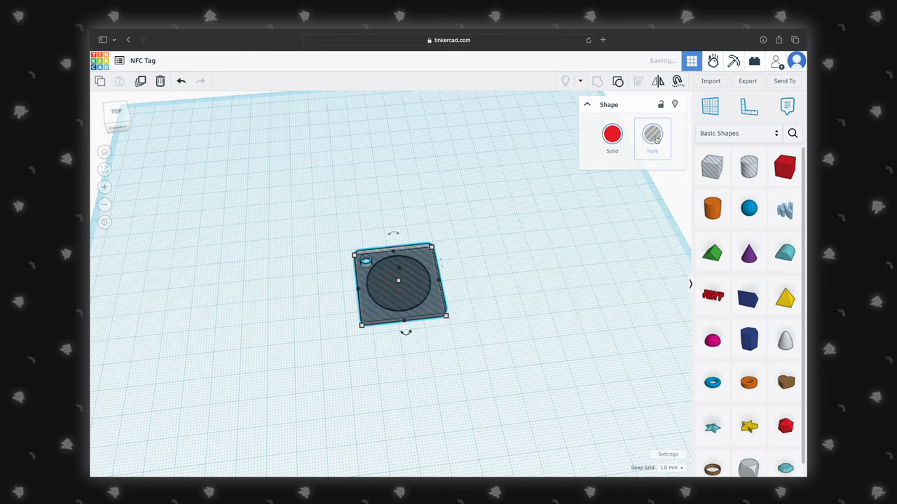
click(486, 269)
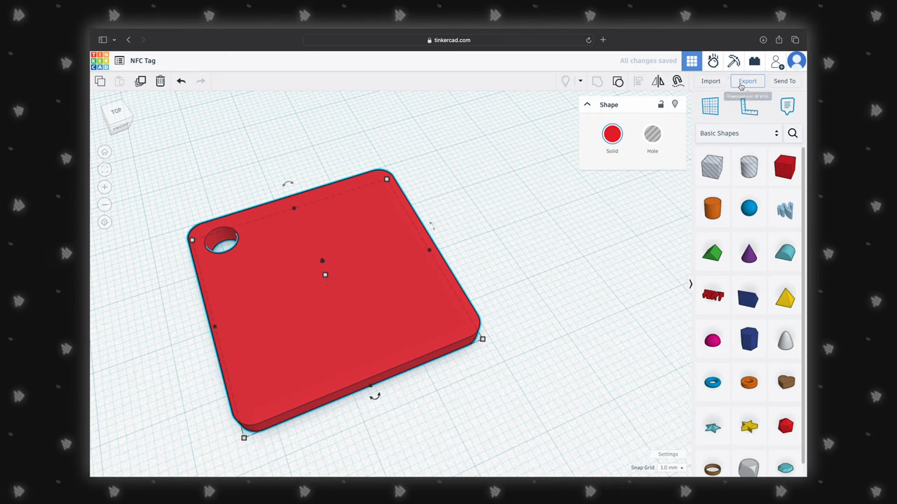
click(747, 80)
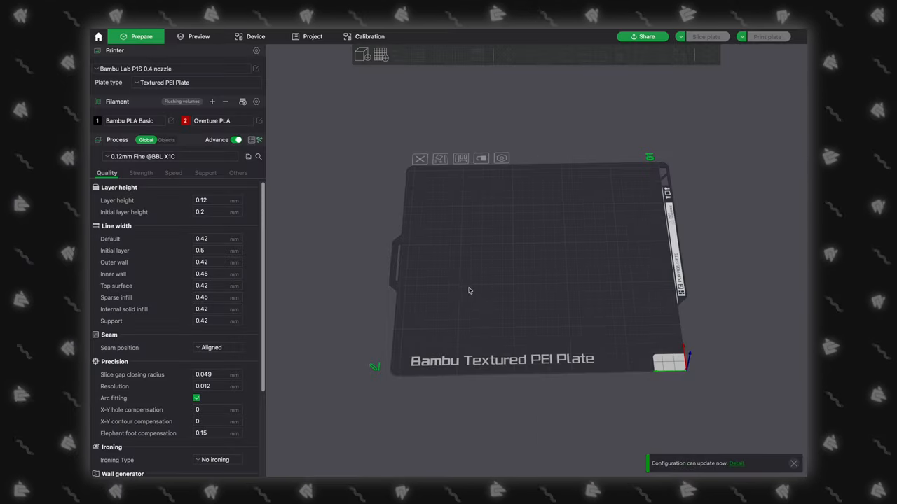
mouse_move(437, 262)
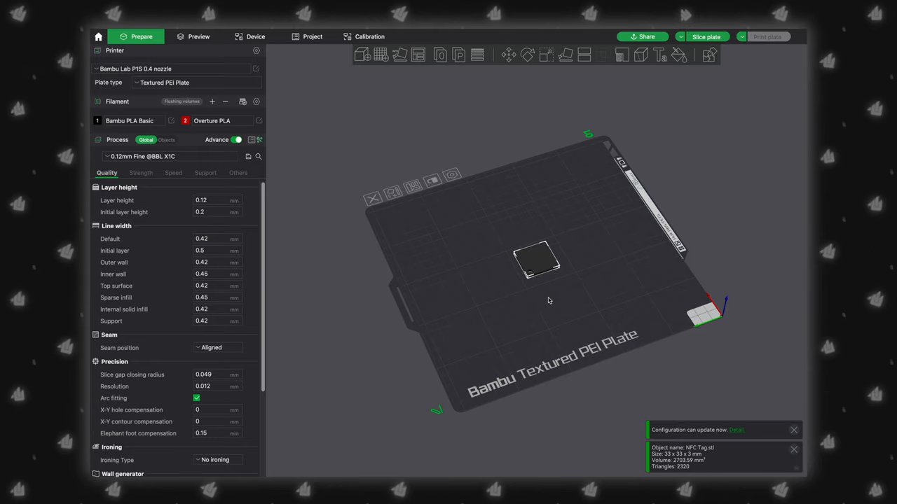
drag(550, 300, 510, 300)
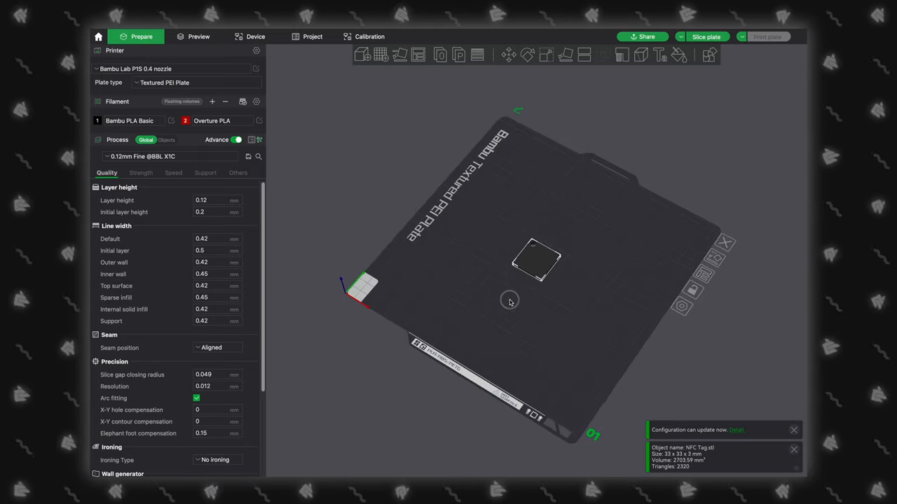
click(171, 157)
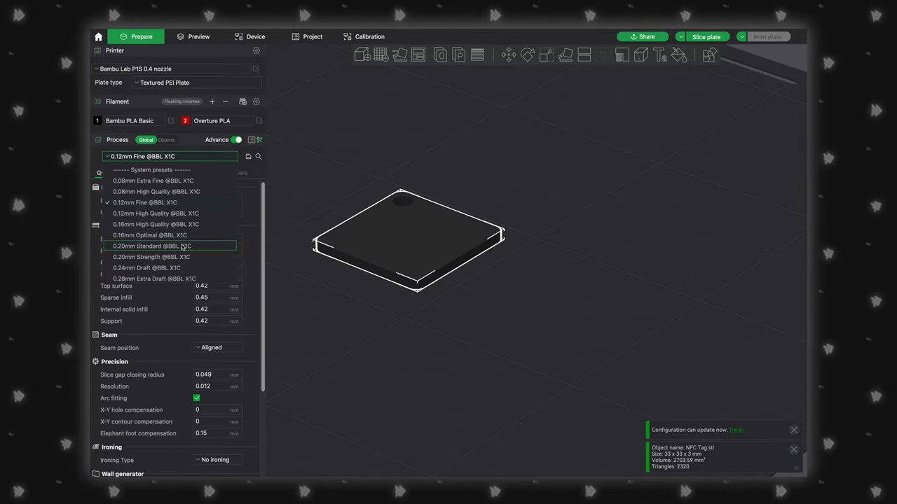
click(168, 247)
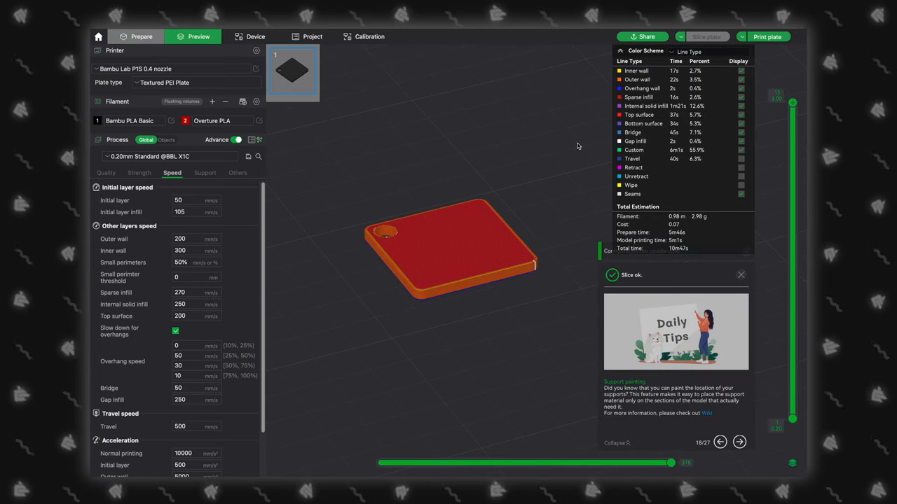
Step: Step through the sliced layers to the pause layer partway up the tag and add a pause
drag(578, 145, 527, 305)
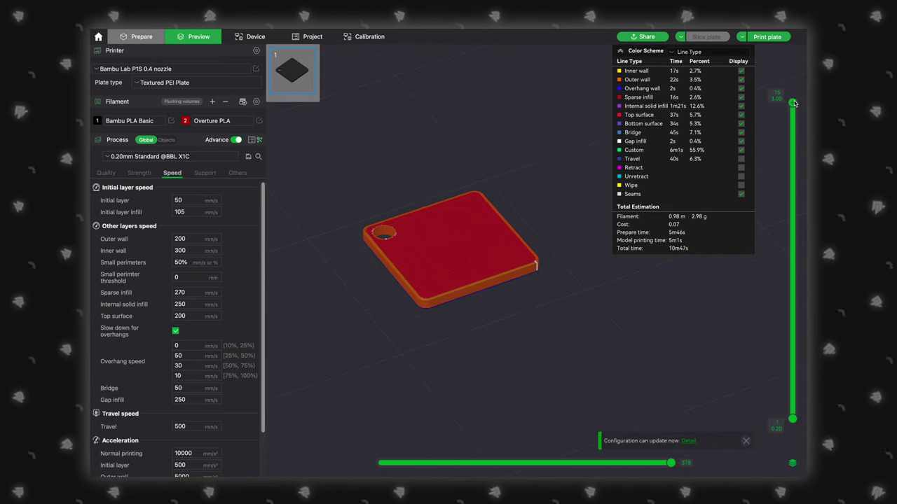
drag(794, 104, 793, 124)
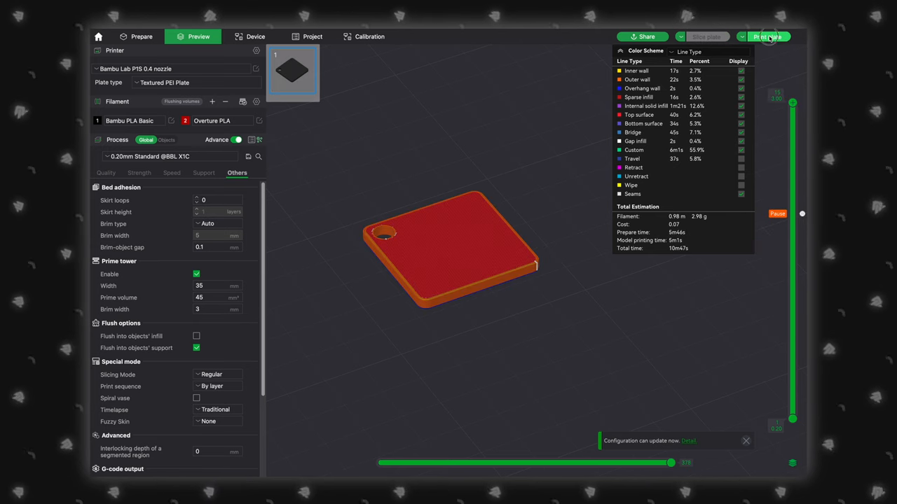
click(772, 37)
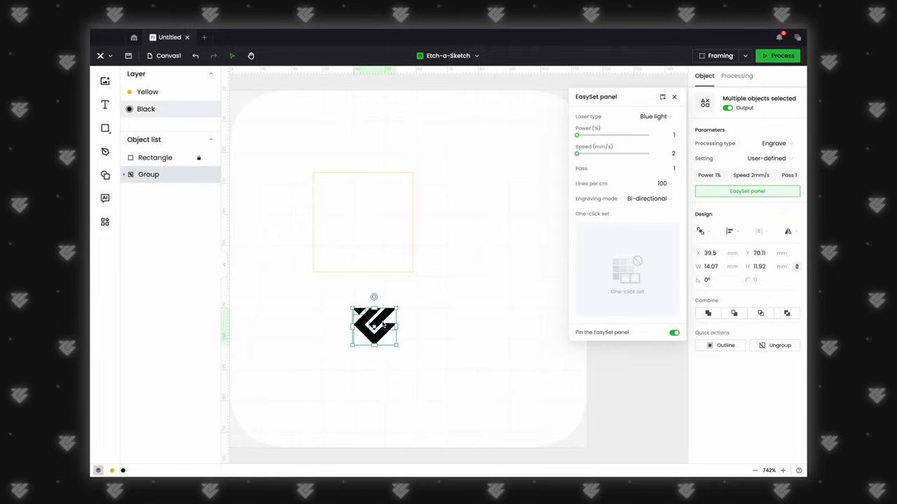
Step: Move the grouped logo inside the square outline
drag(373, 325, 385, 303)
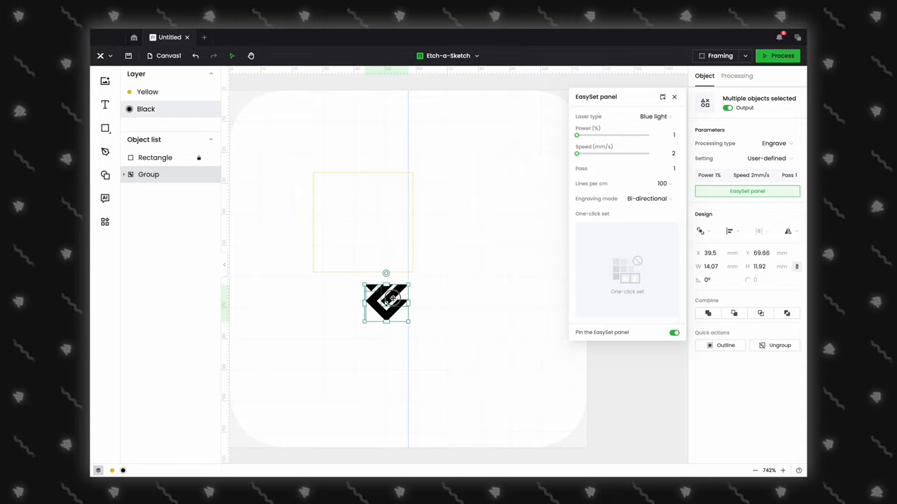
drag(386, 302, 362, 239)
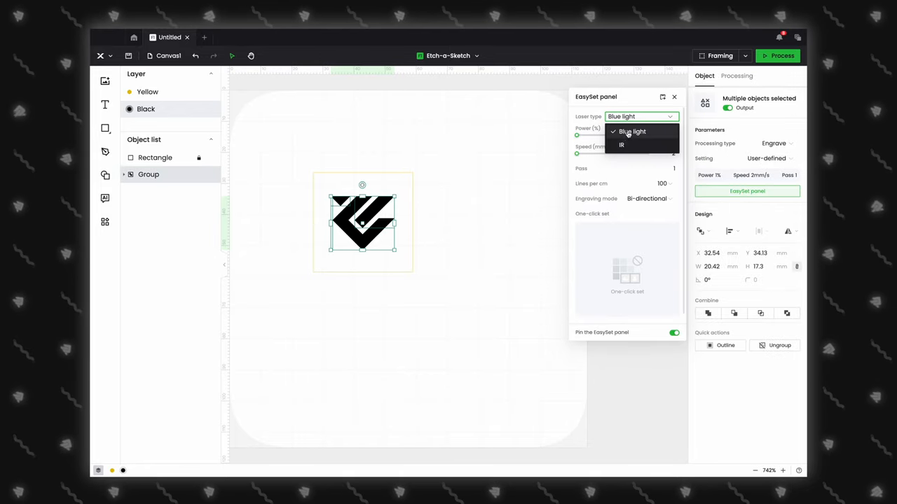
Step: Choose the IR laser with power 50 and speed 1000 mm/s, then check lines per cm
click(620, 144)
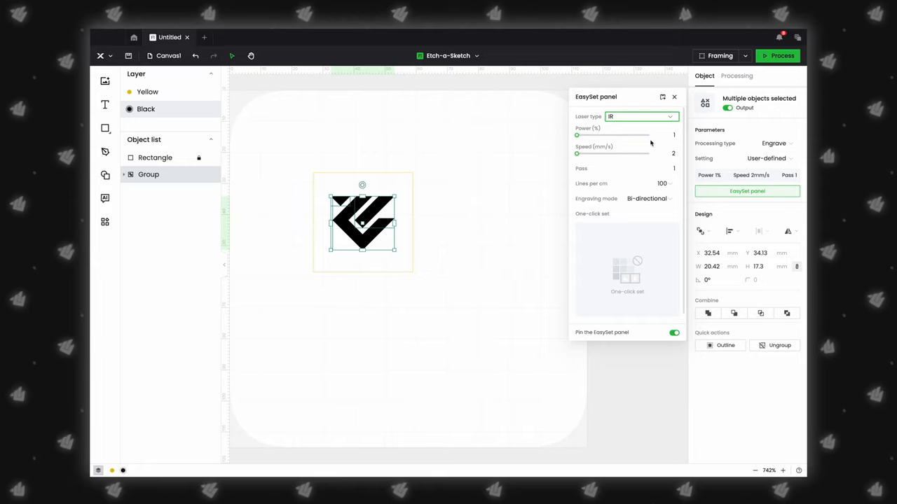
text(50)
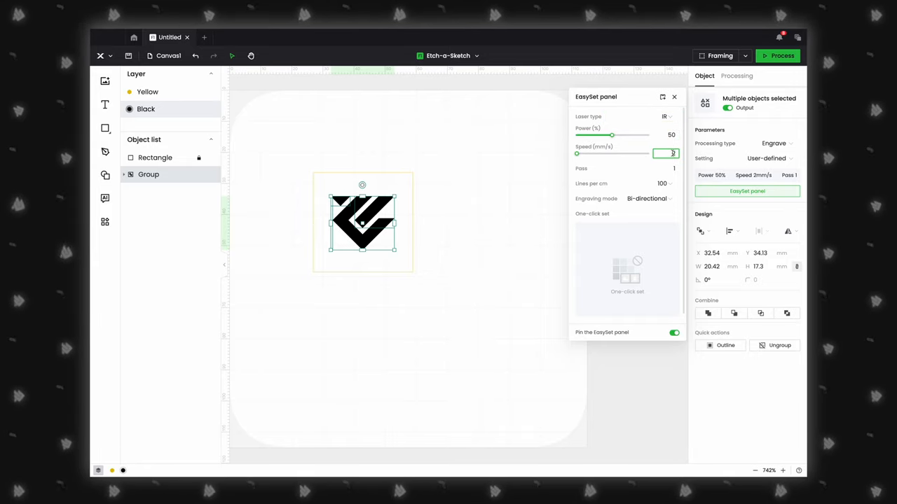
text(1000)
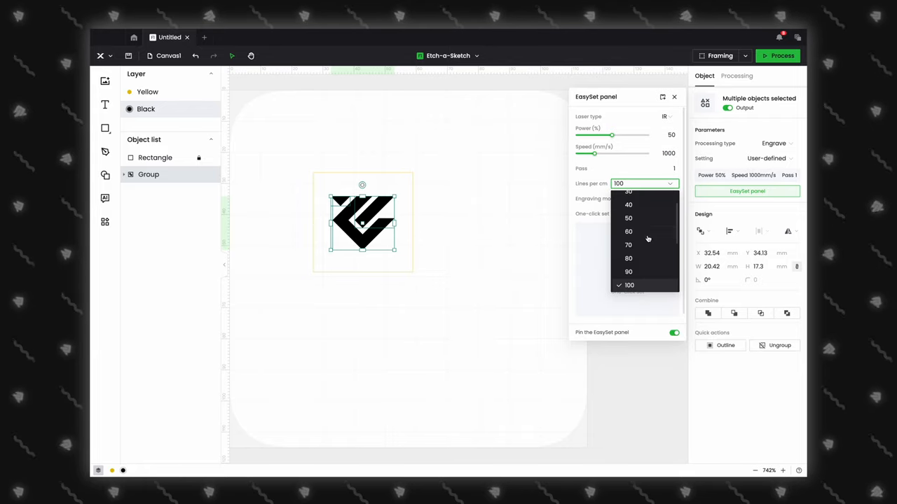
scroll(down, 3)
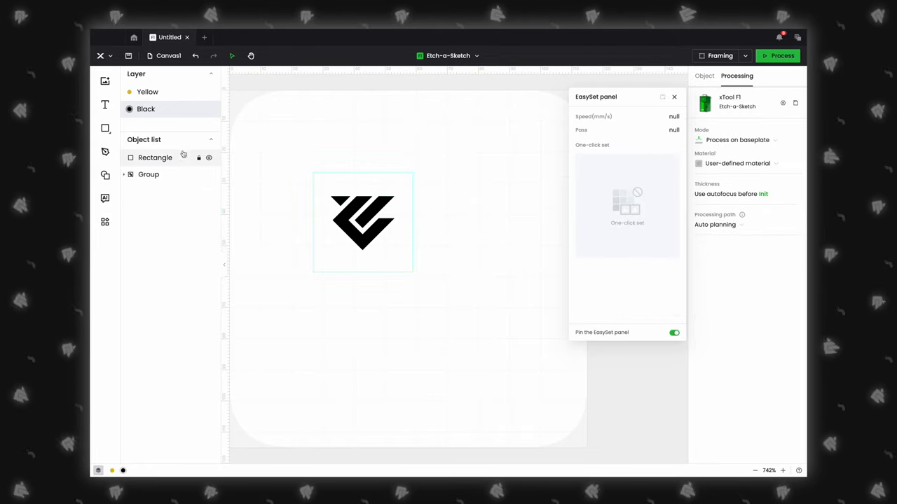
Step: Turn off Output for the rectangle outline and toggle the Infrared ray preheat device setting
click(147, 93)
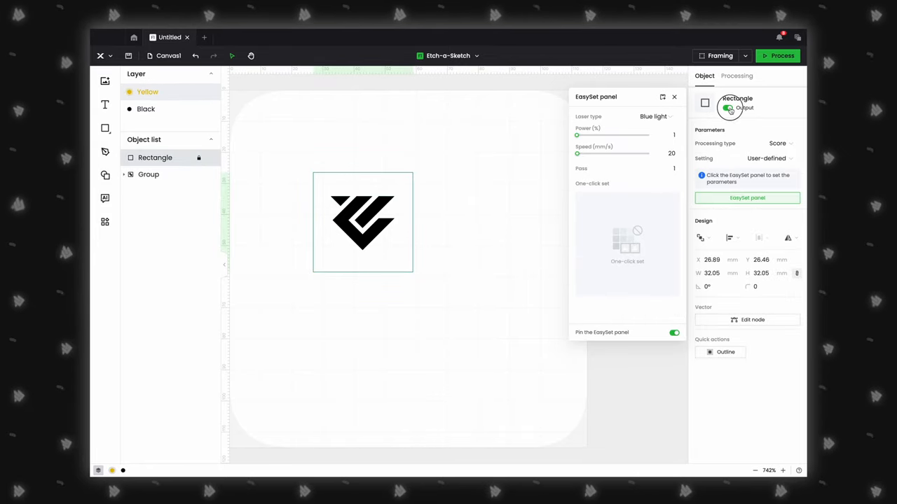
click(736, 75)
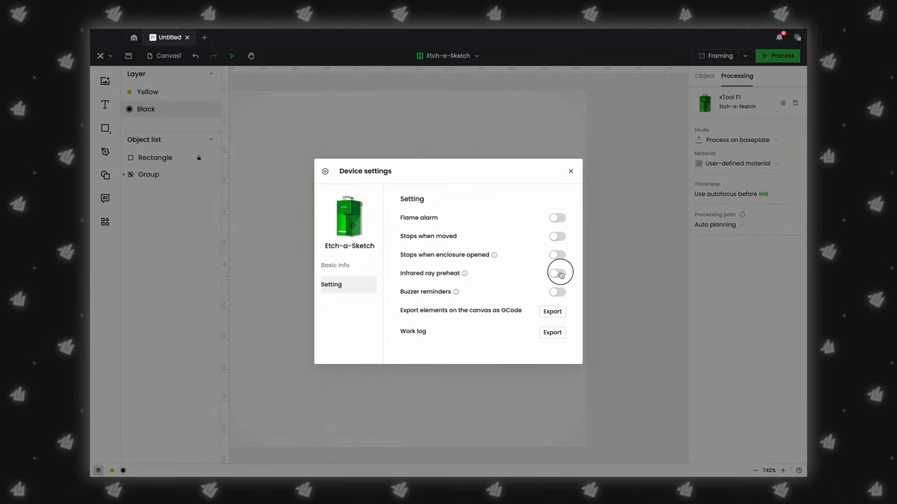
click(570, 171)
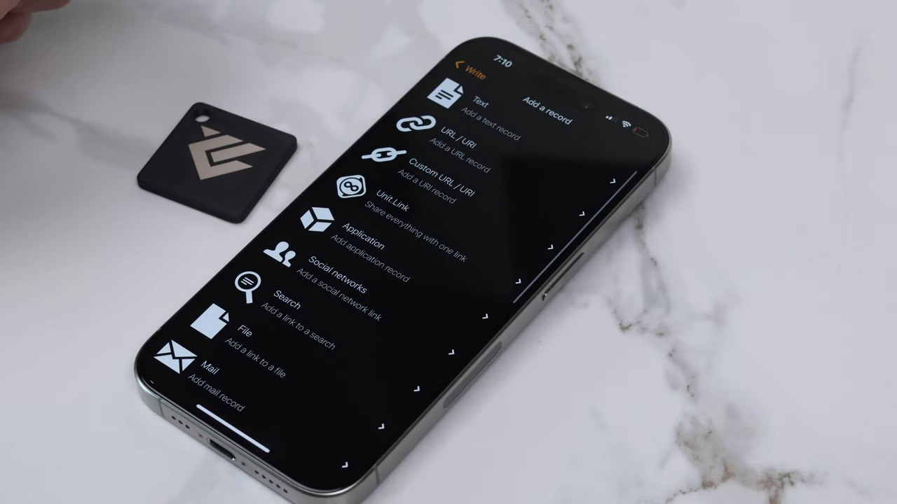
Step: Add a URL/URI record with the projects link and write it onto the tag
click(454, 137)
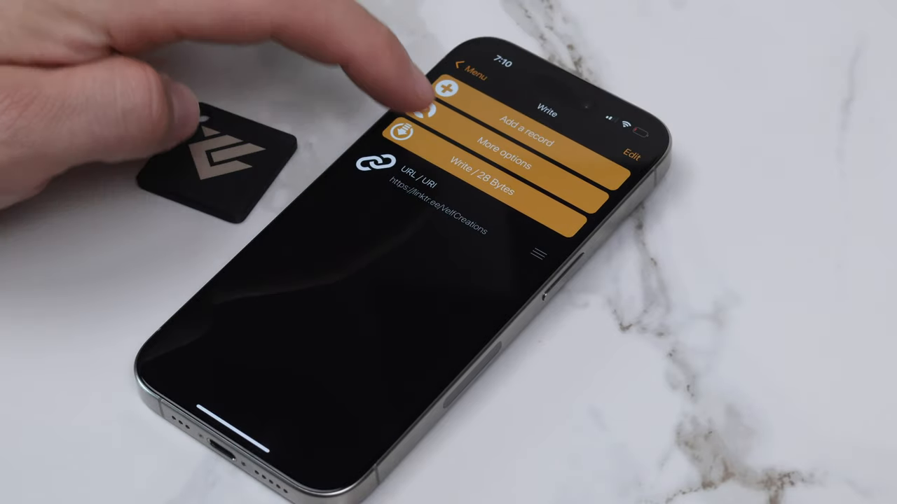
click(475, 178)
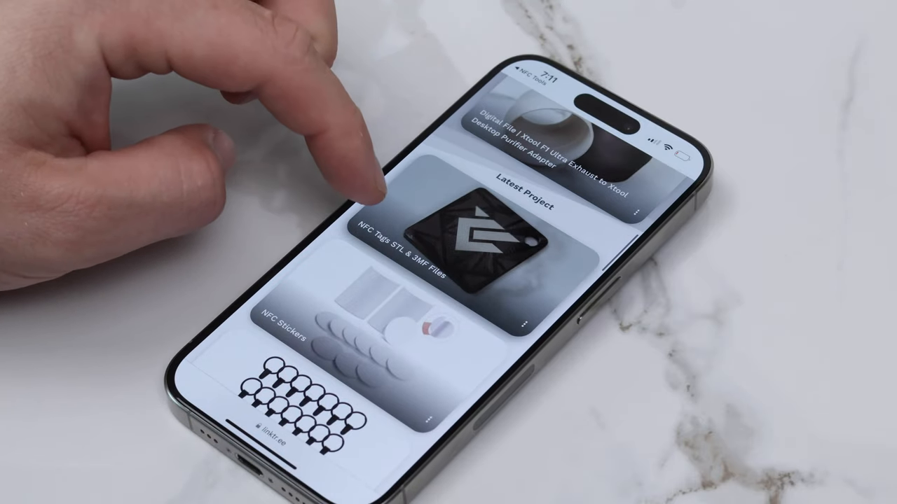
scroll(down, 3)
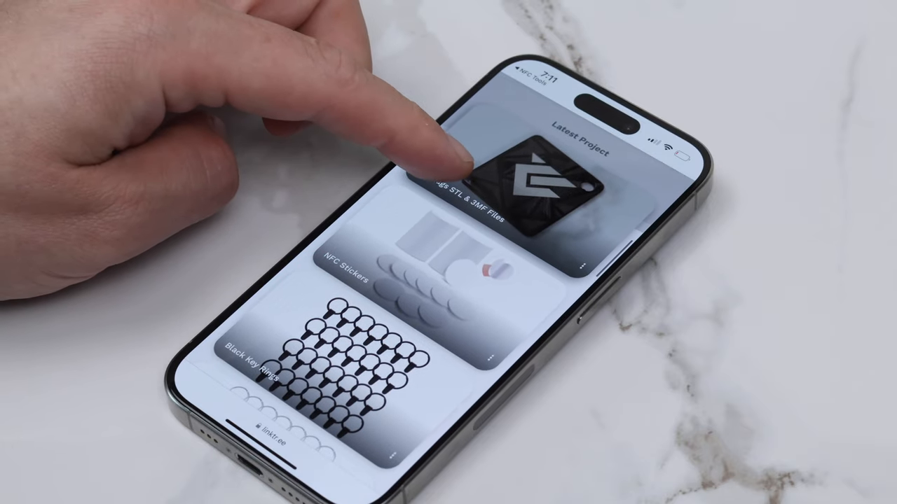